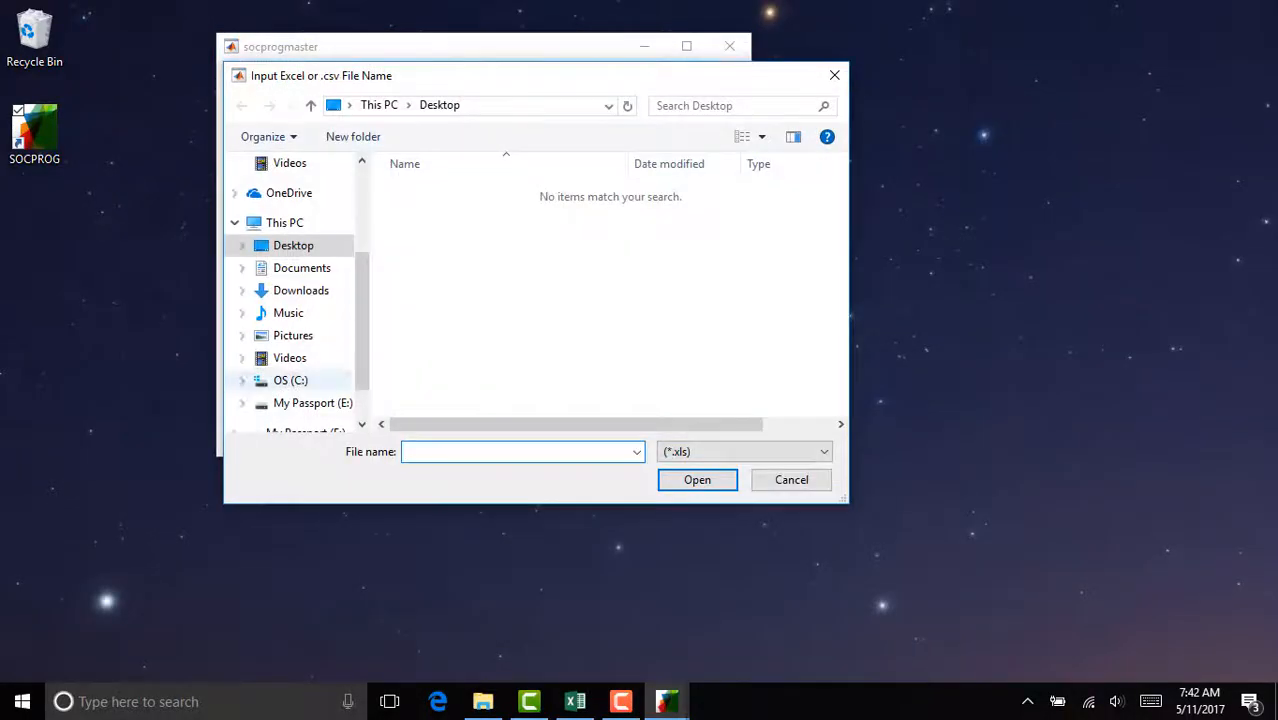
Load the primary and supplemental Excel data files, reading worksheet Sheet1.
click(792, 480)
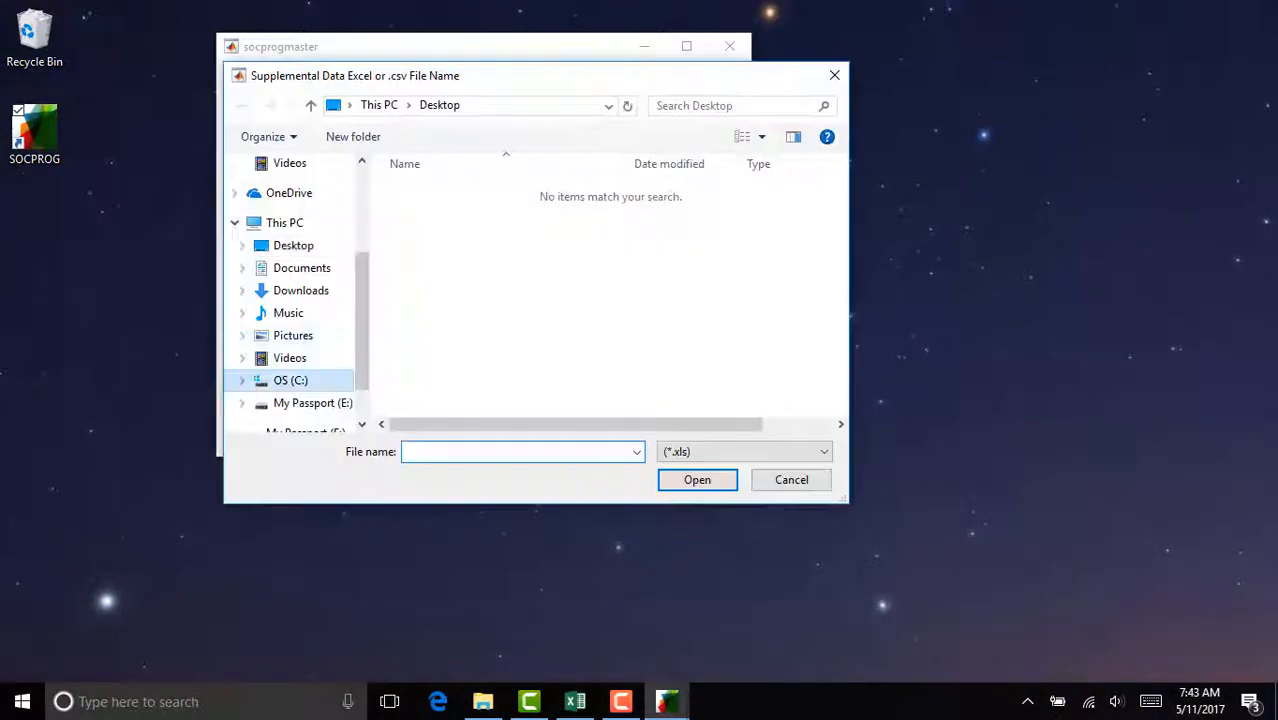
click(696, 480)
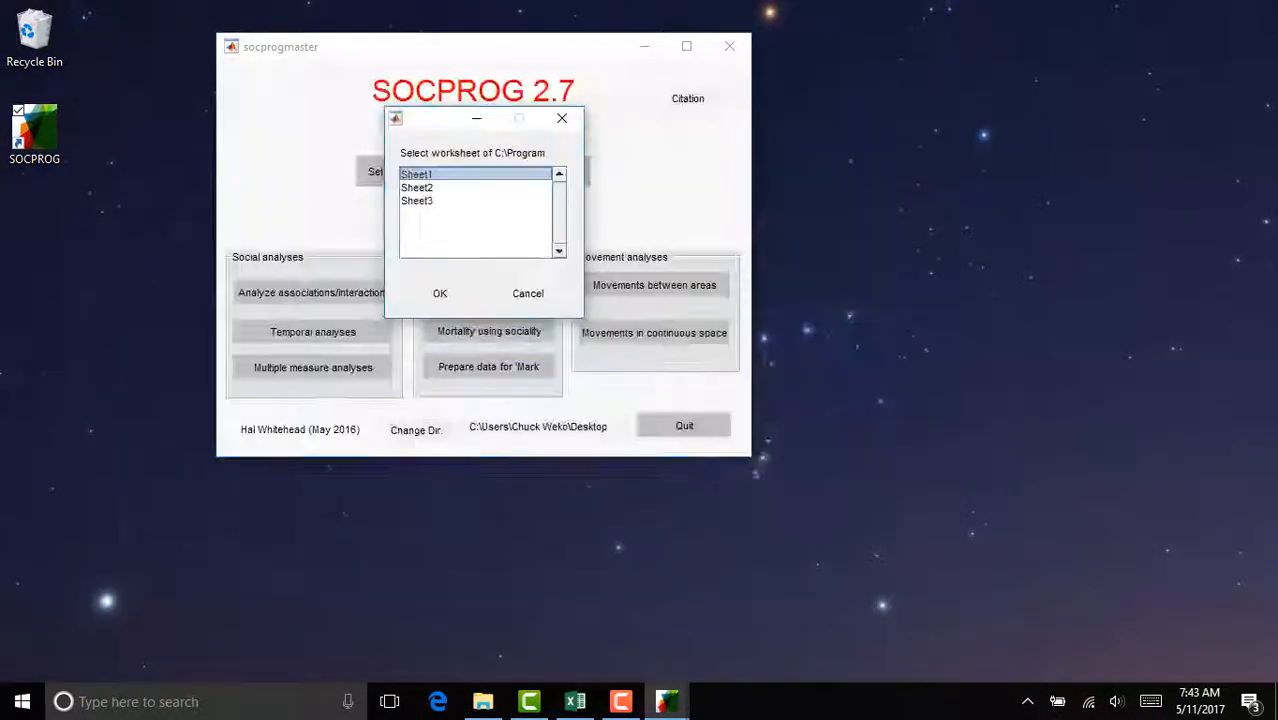
click(440, 292)
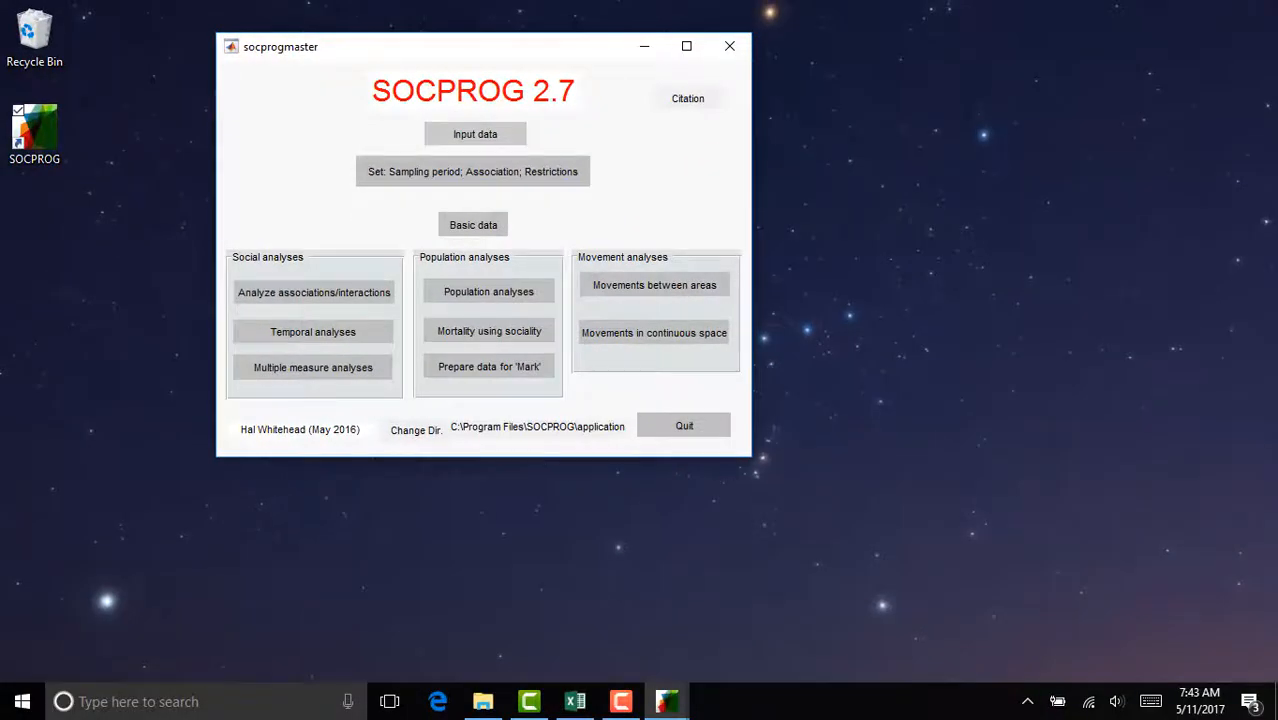
Bring up the sampling period, association and restrictions settings form.
click(472, 172)
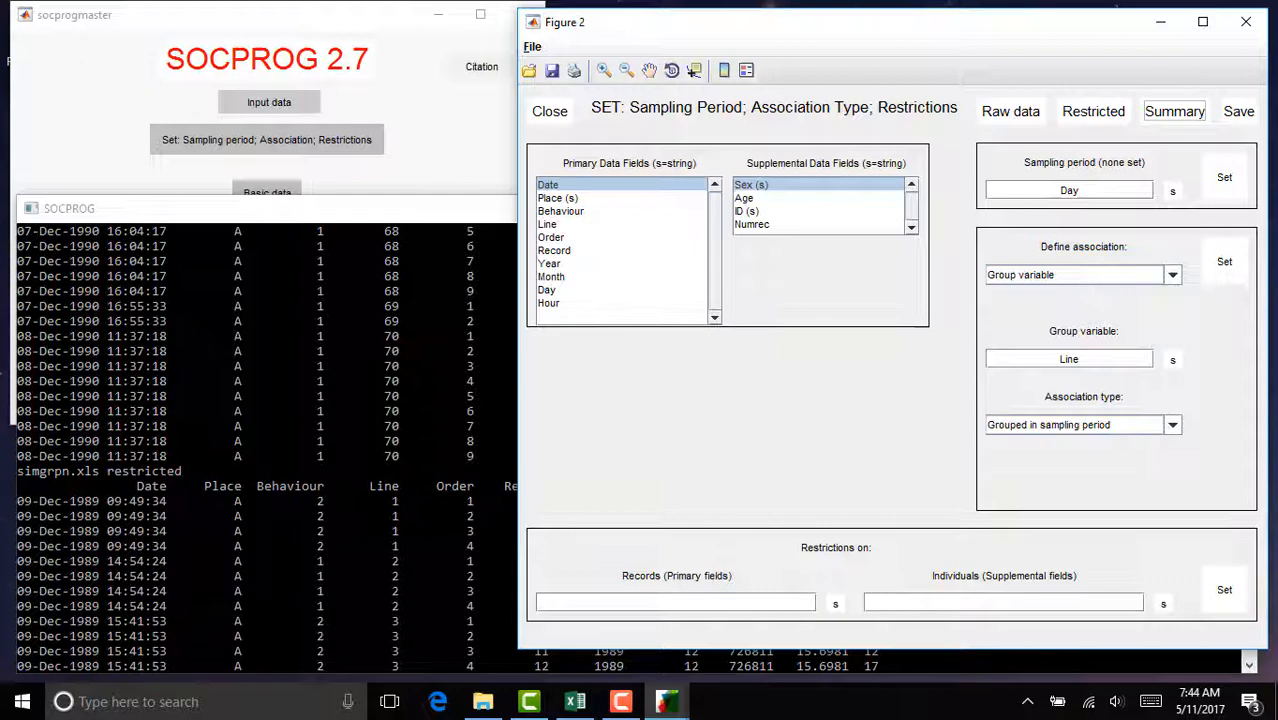
click(1176, 112)
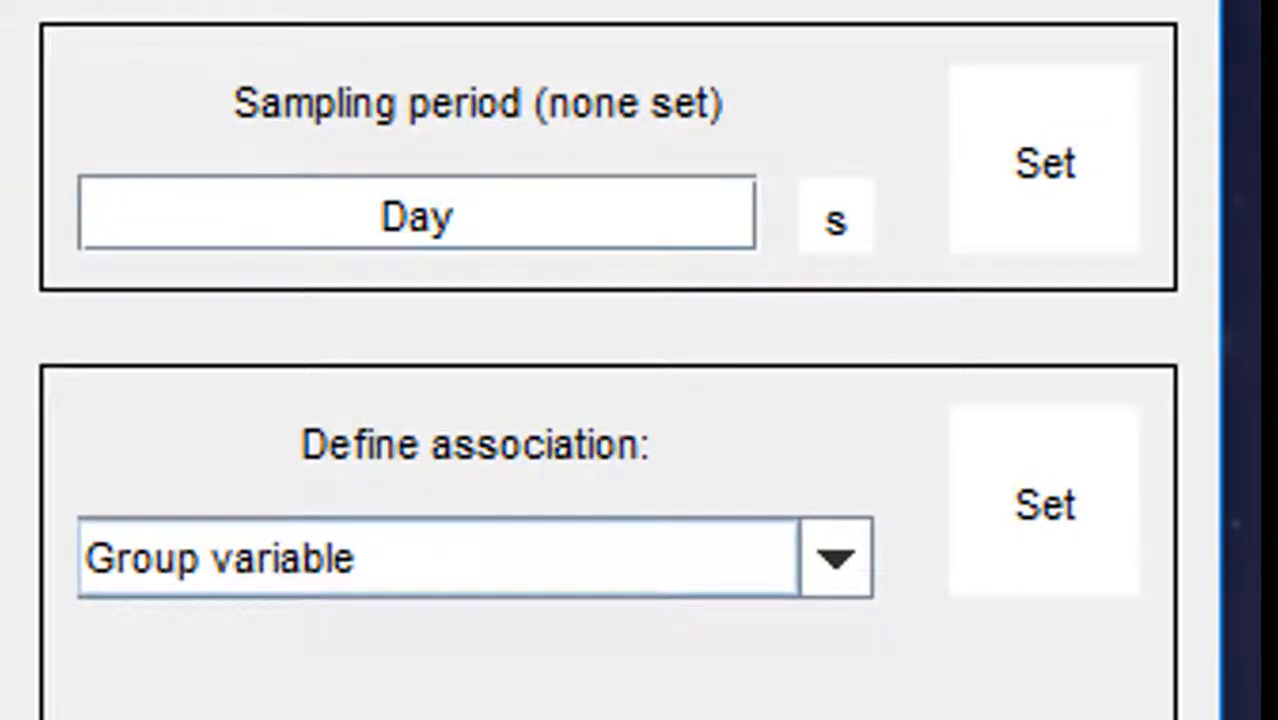
Set the sampling period to Hour.
click(1040, 162)
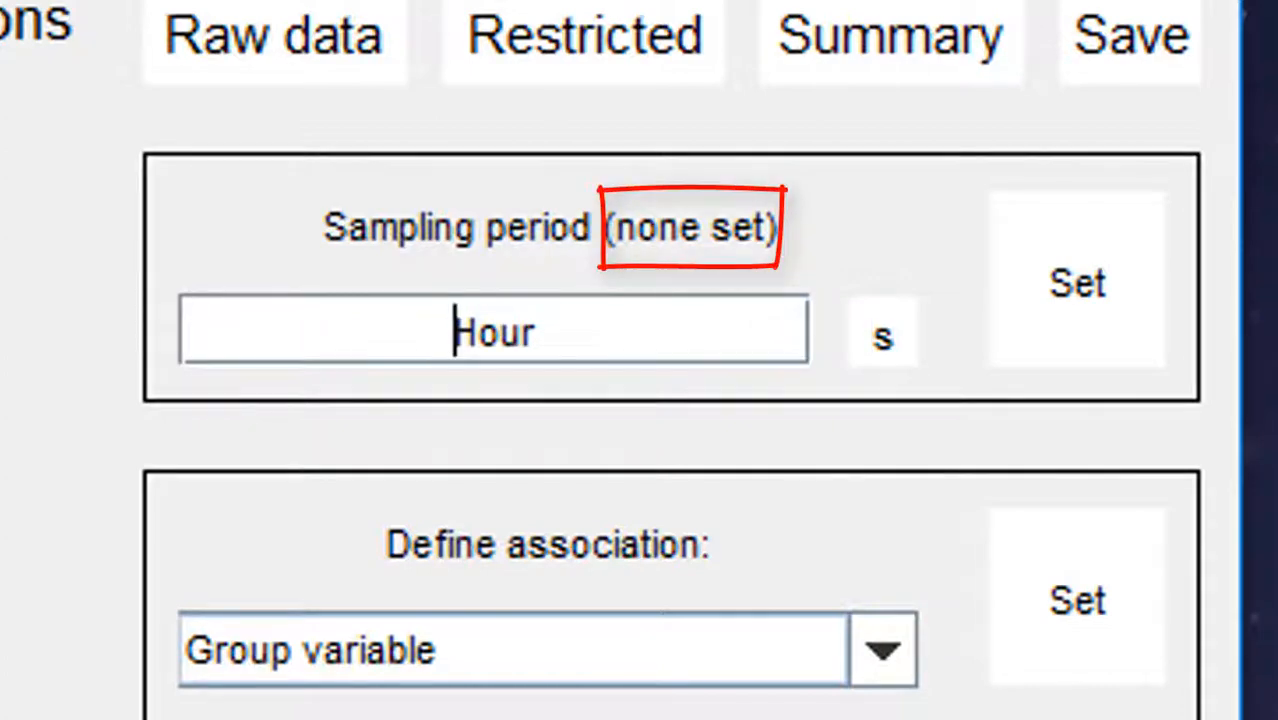
click(1078, 284)
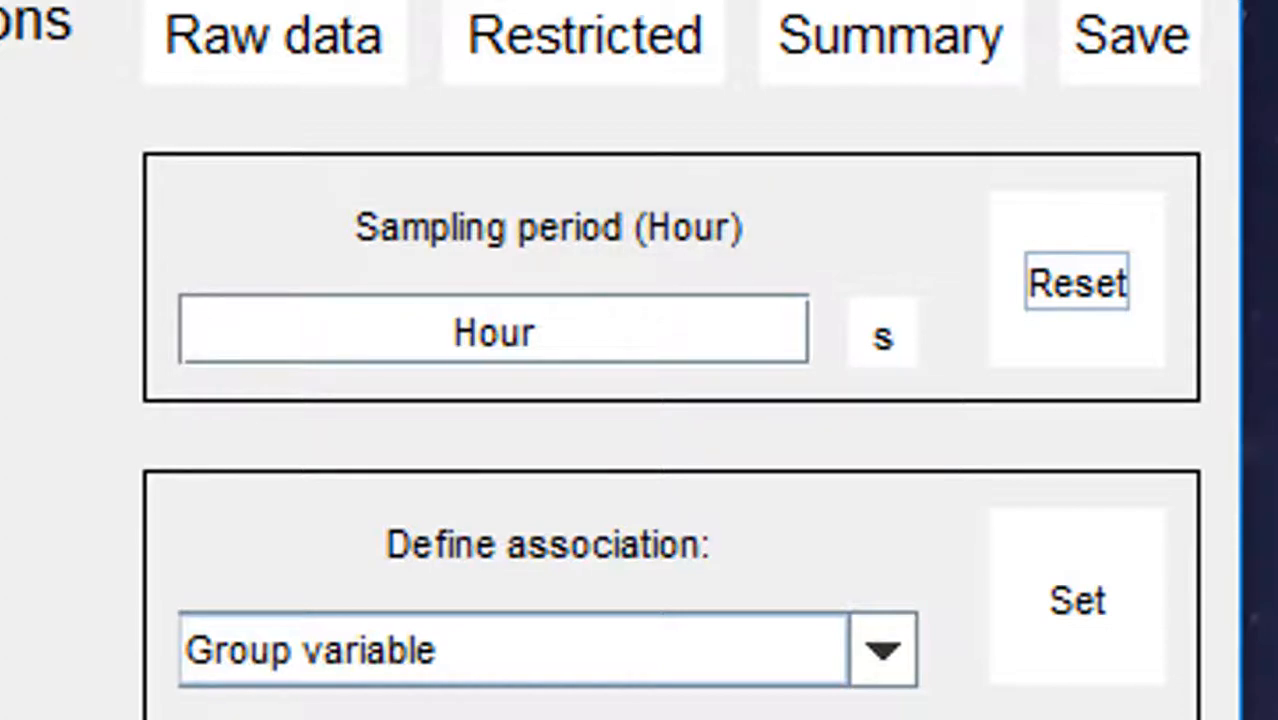
Reset the Hour sampling period and review the record listing.
click(1078, 282)
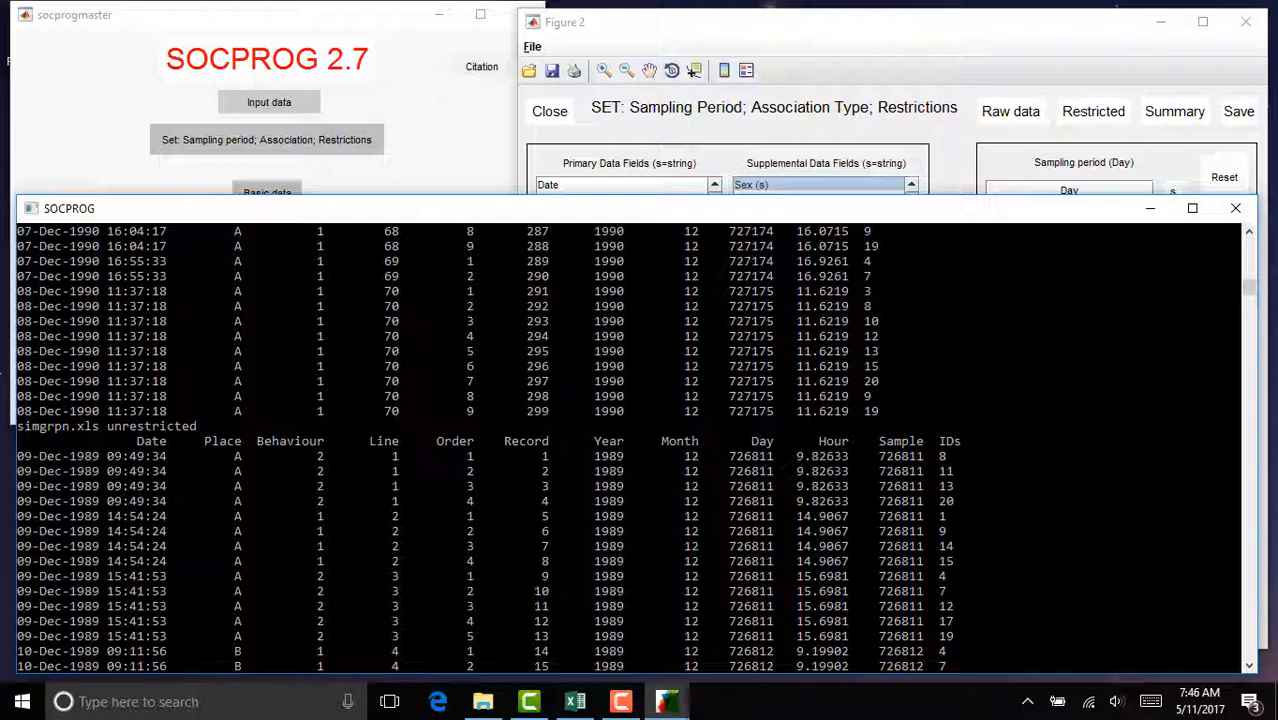
scroll(down, 3)
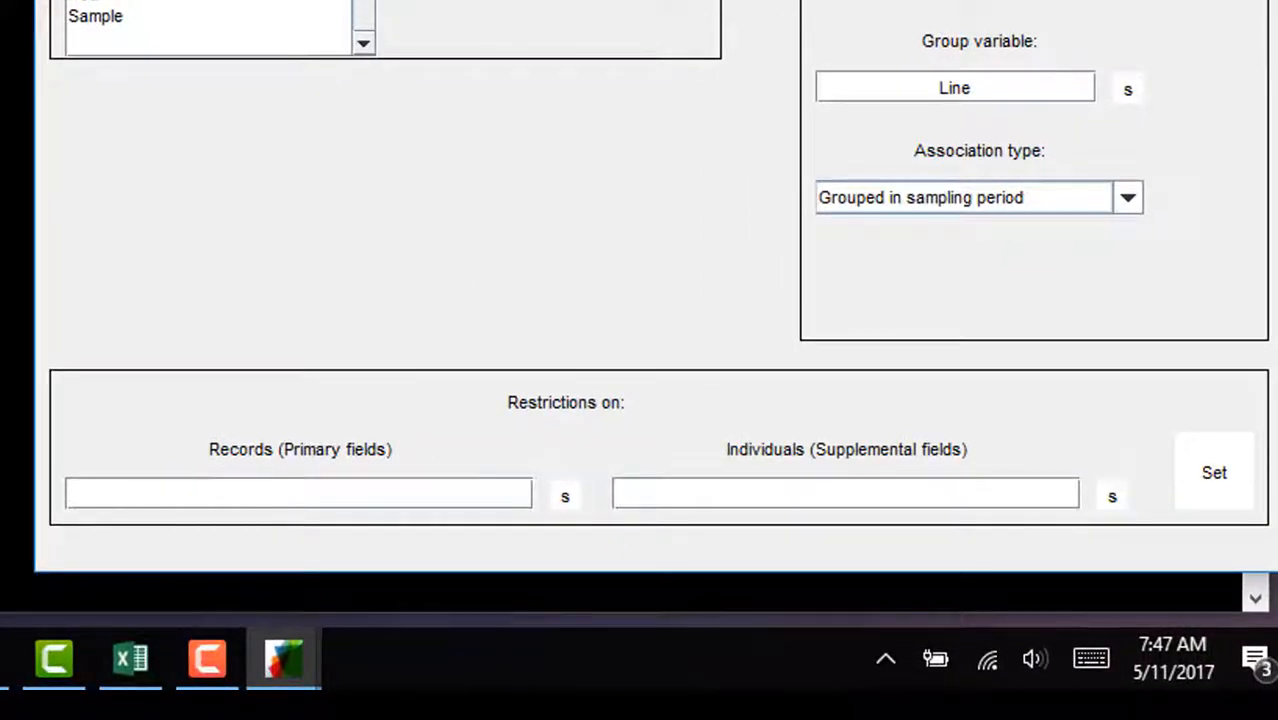
Restrict records with strcmp(Place,'A') and individuals with Age>10, then apply.
click(298, 494)
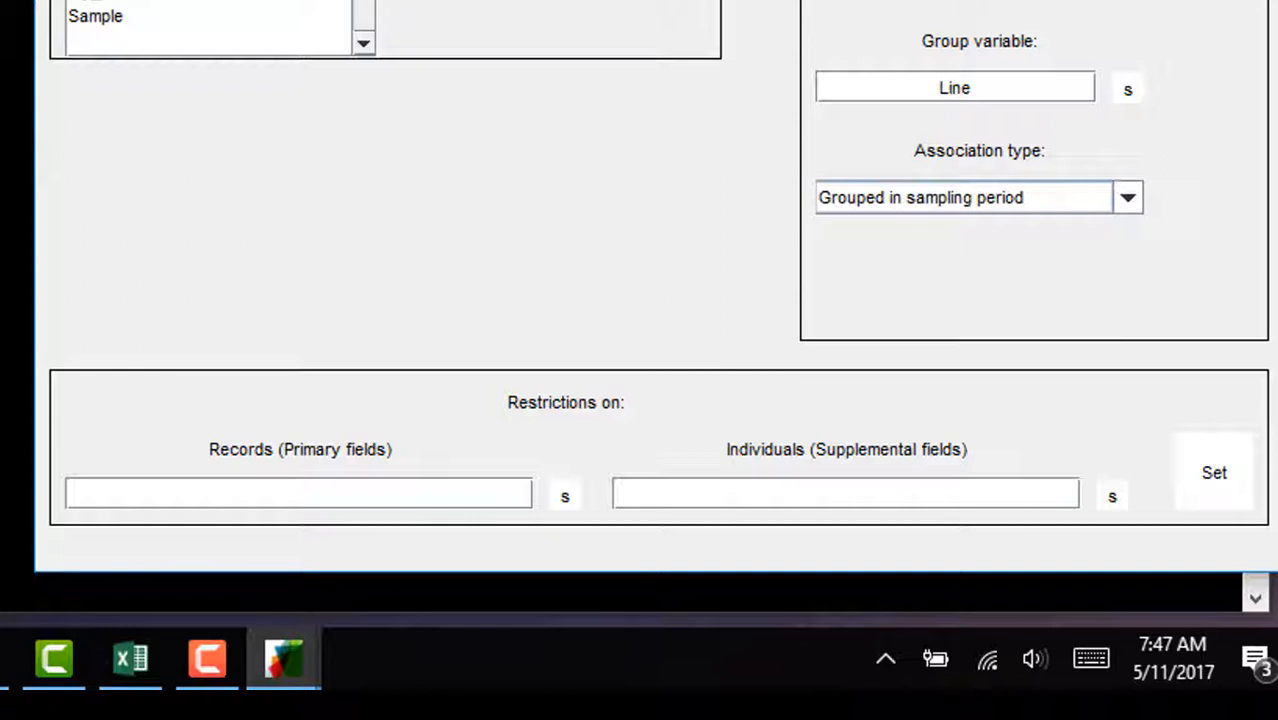
click(298, 494)
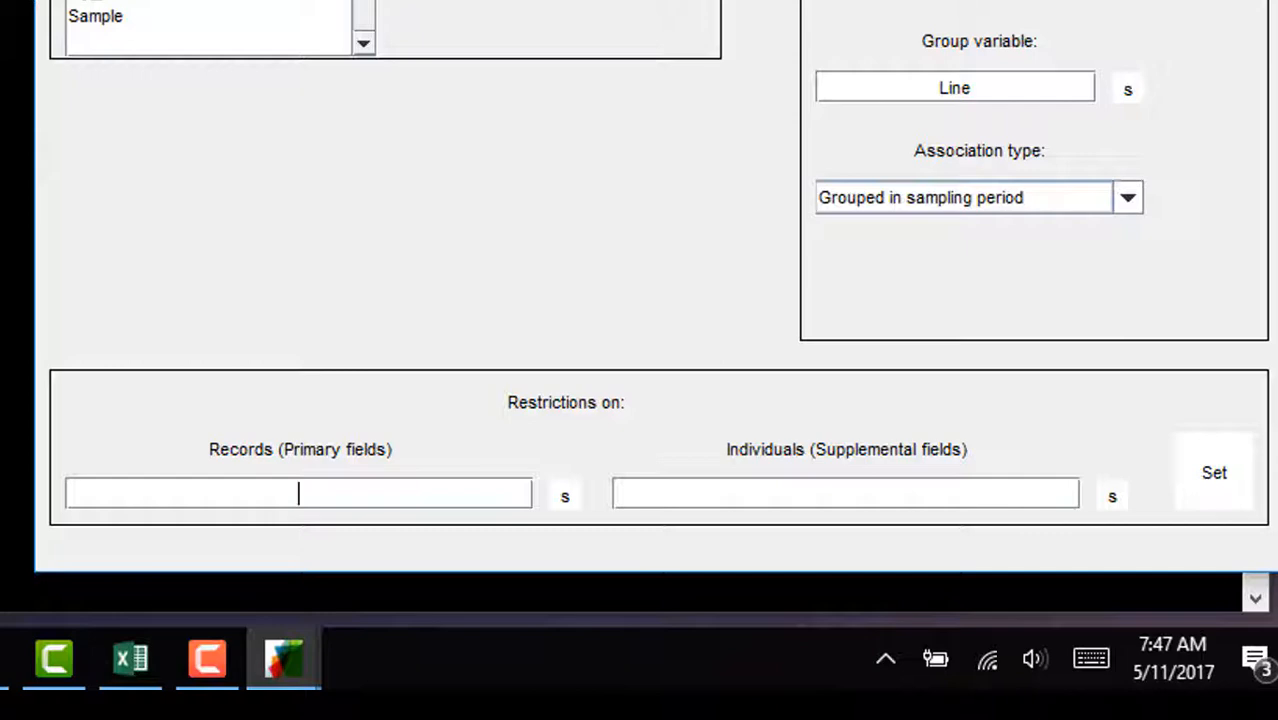
text(strcmp(Place,'A)
click(846, 492)
text(Age>10)
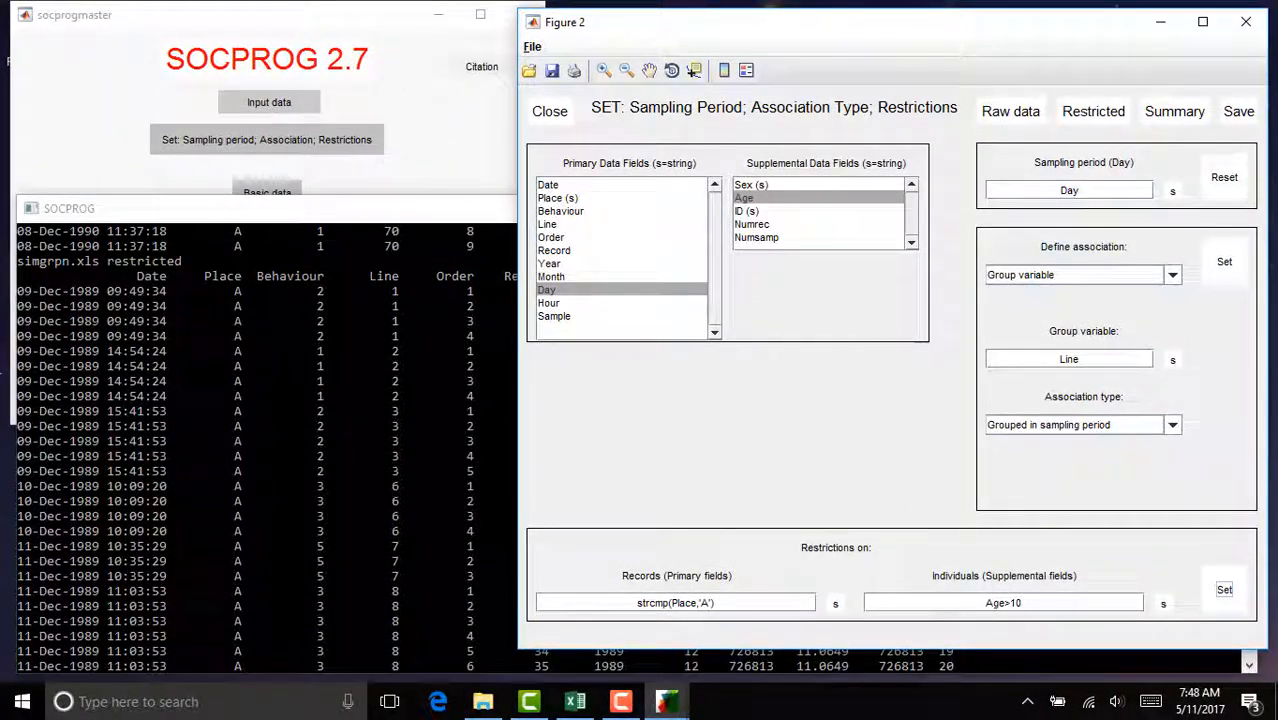
click(1092, 112)
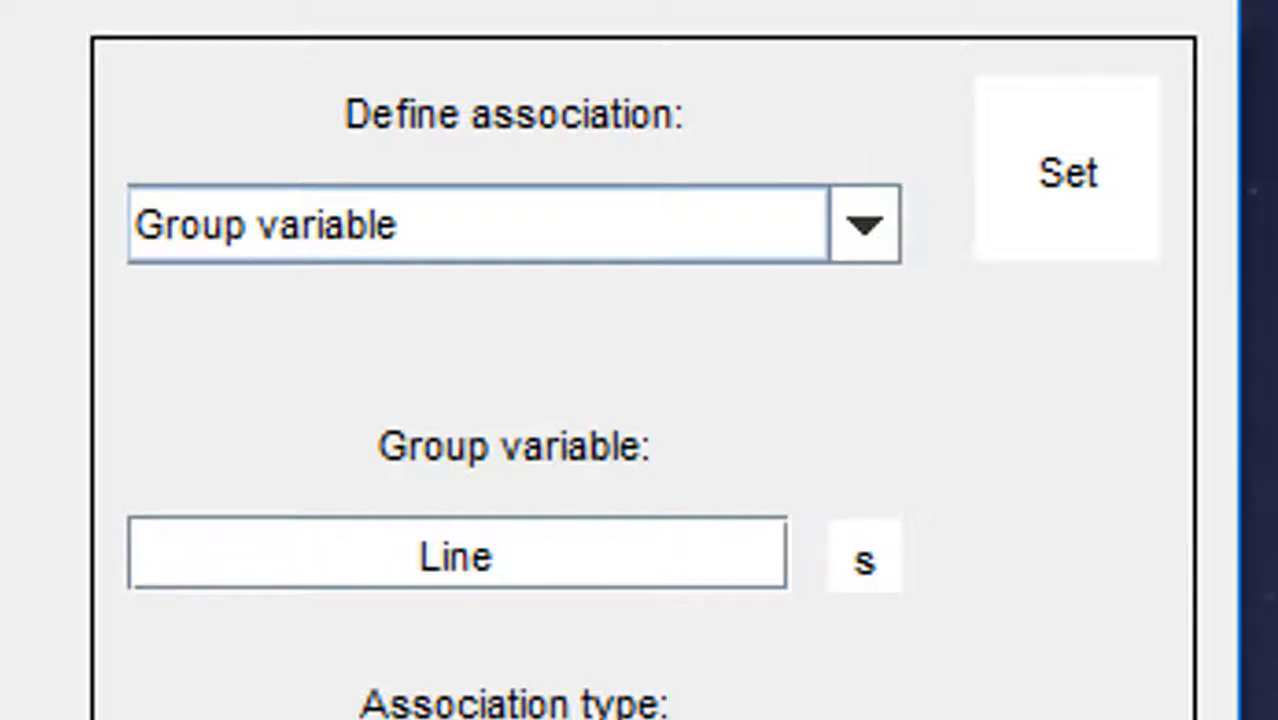
Review the Define association choices while keeping Group variable selected.
click(864, 224)
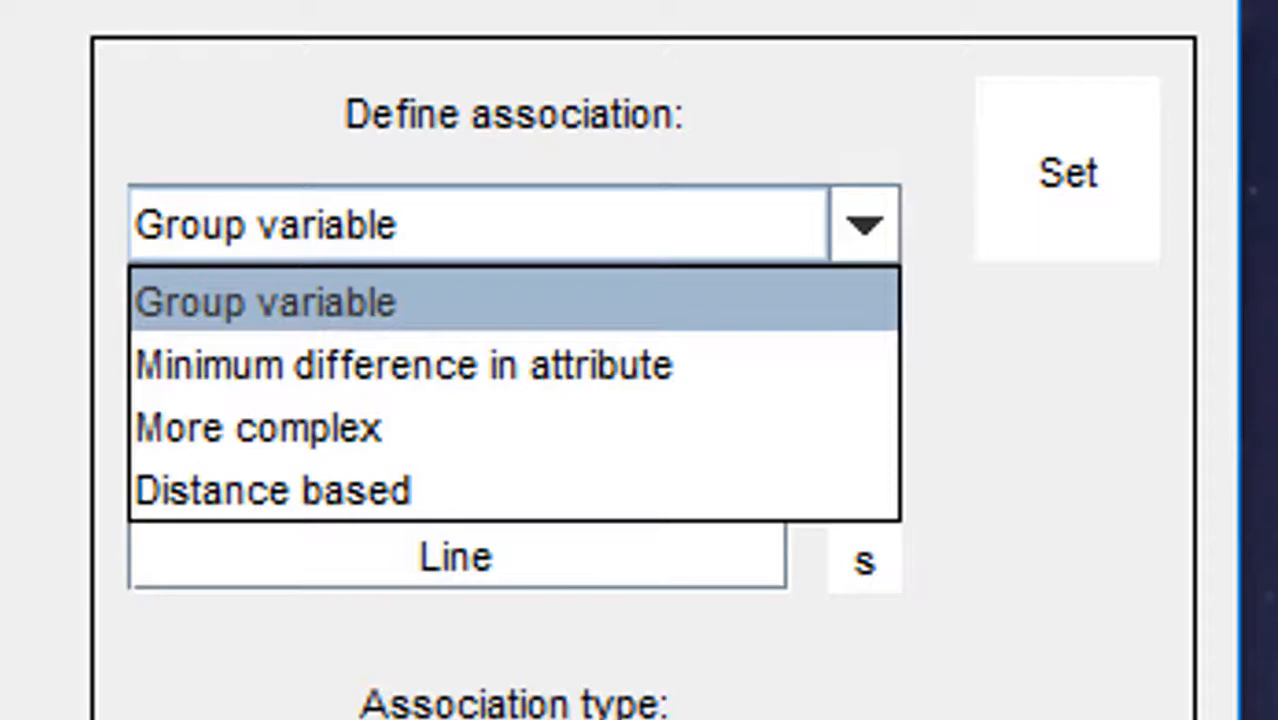
click(268, 302)
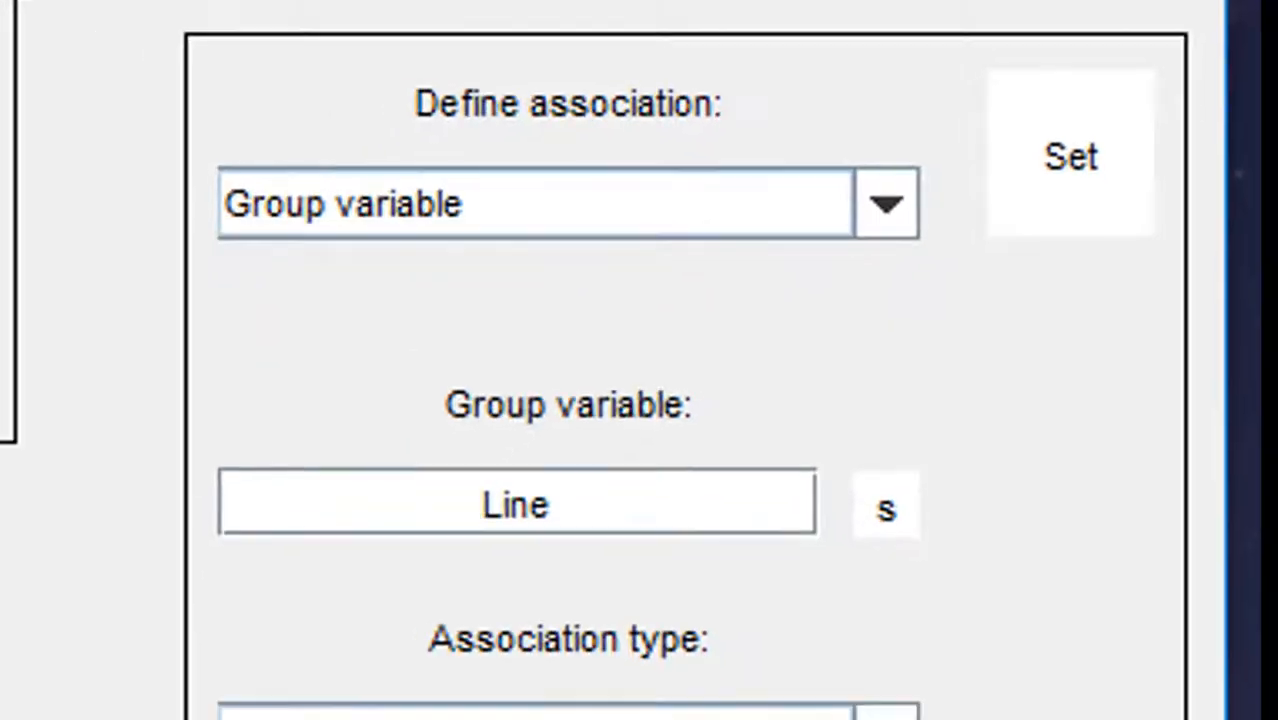
click(888, 202)
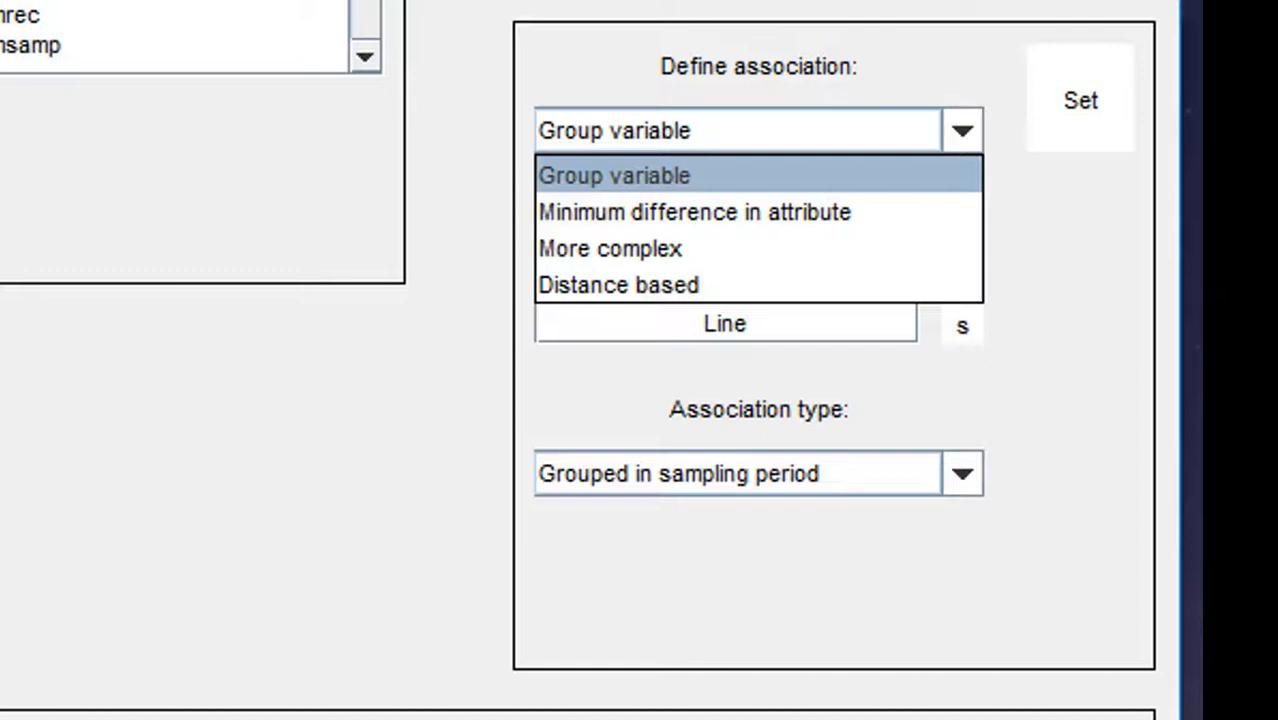
Define association by minimum difference in attribute, with Order as the attribute.
click(696, 212)
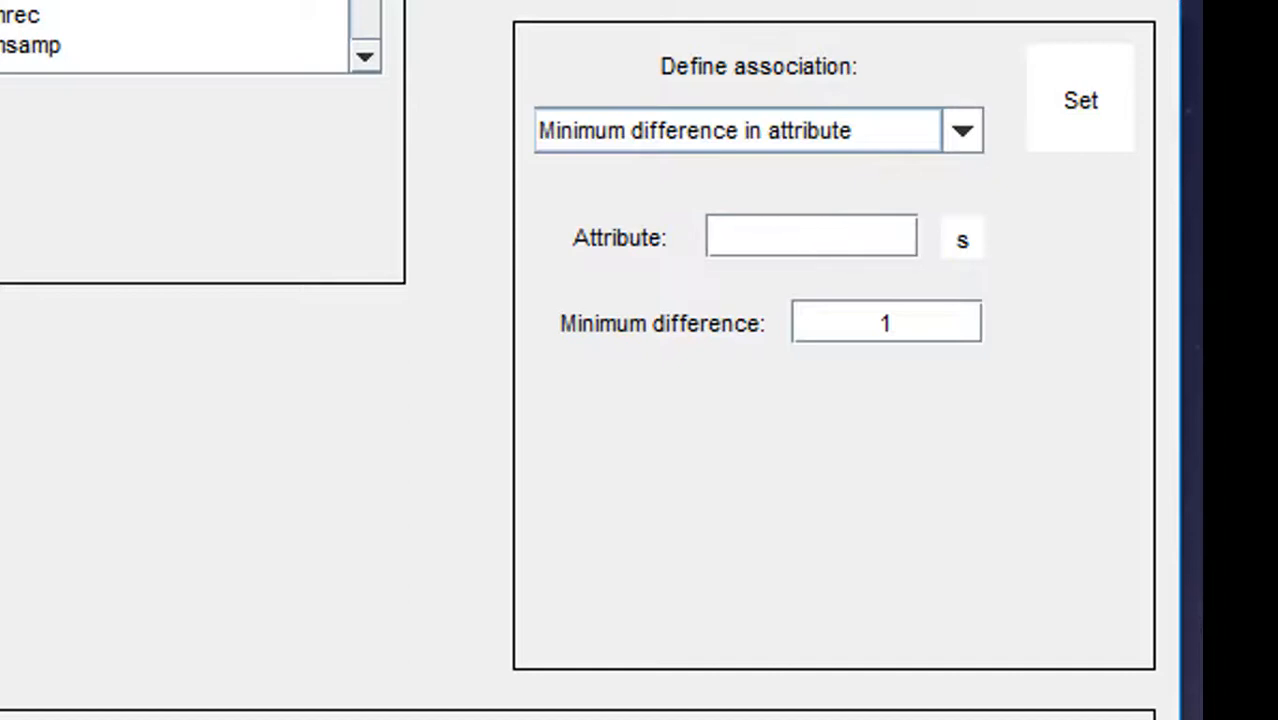
text(Order)
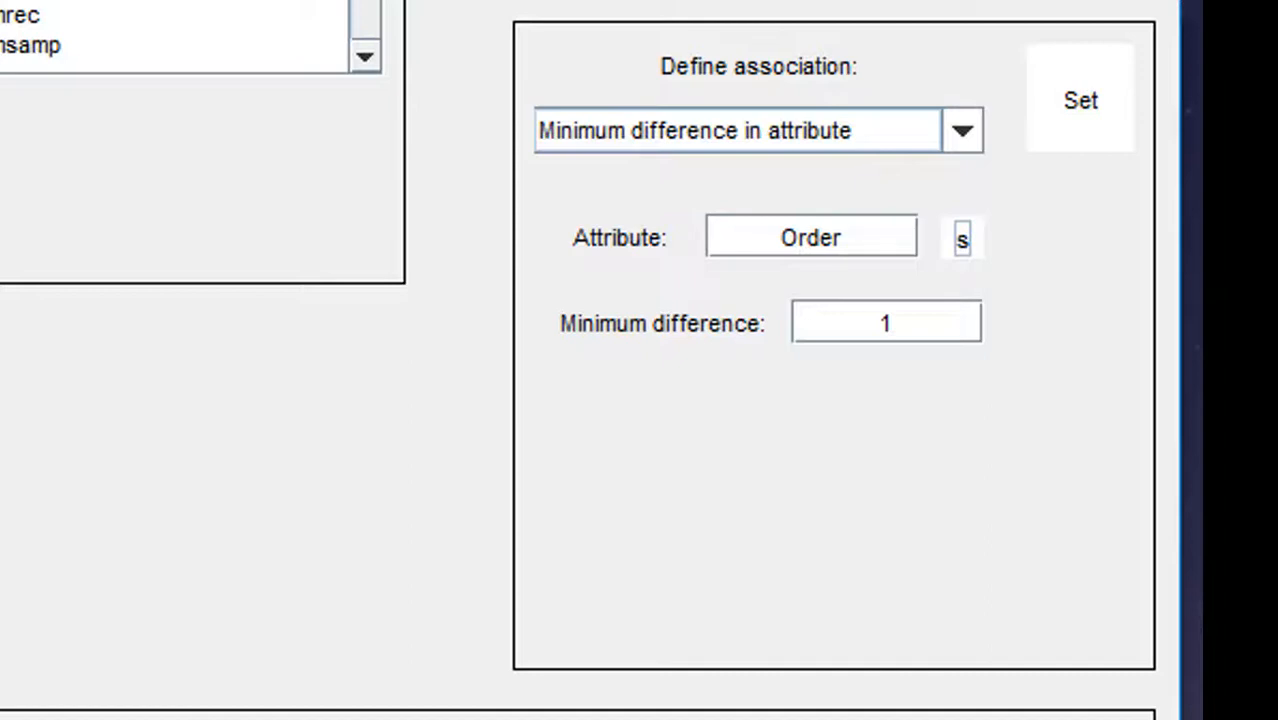
Switch the association definition to Distance based and list its range options.
click(962, 130)
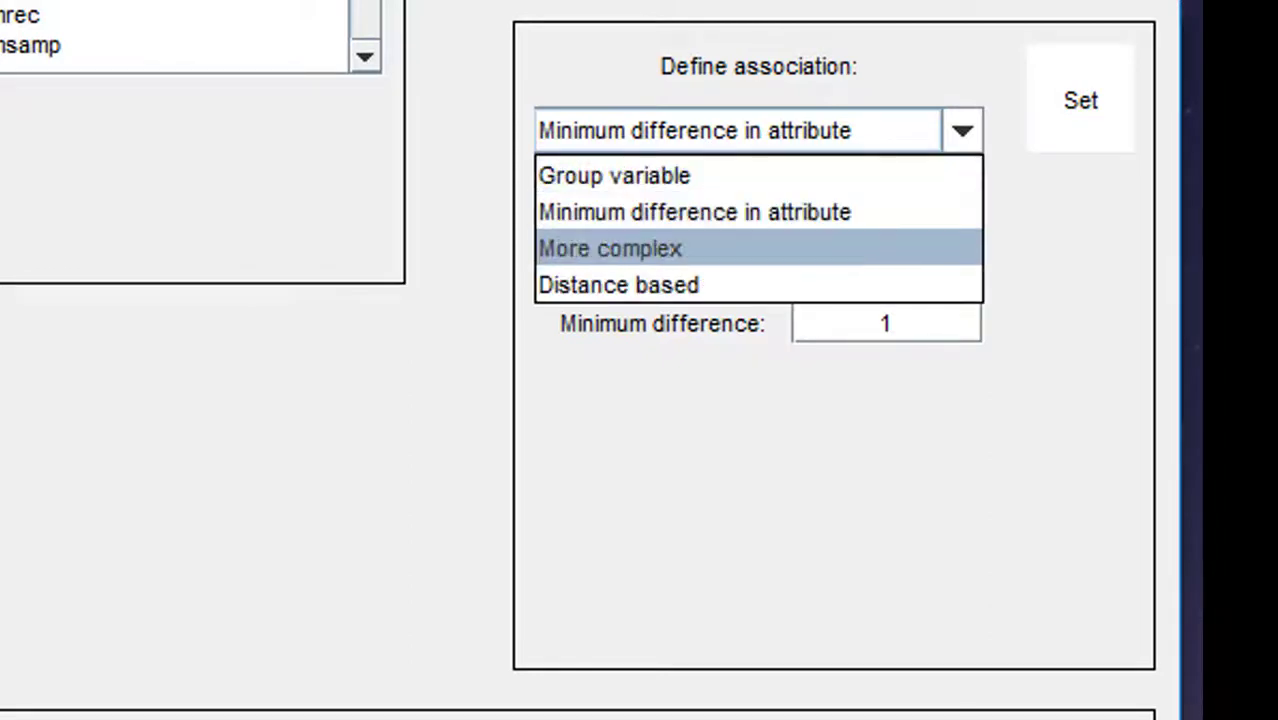
click(612, 248)
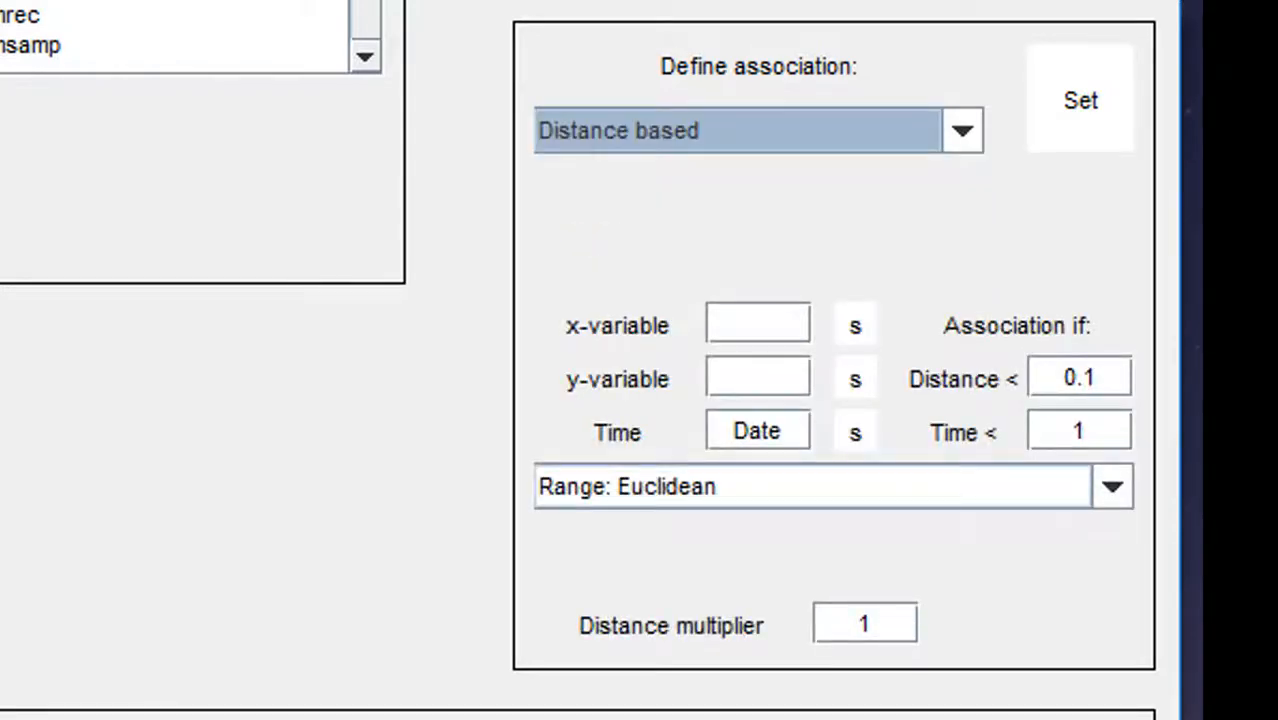
click(1112, 488)
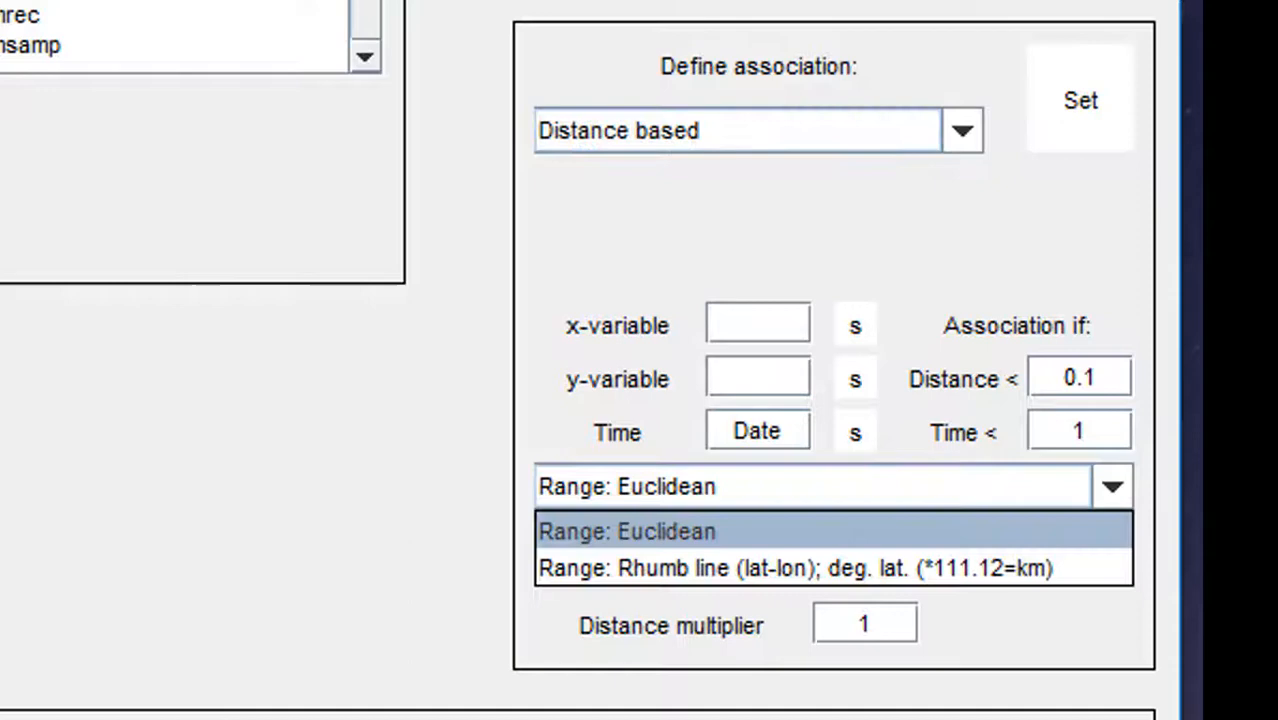
Keep Euclidean range, then redefine association by Group variable and list the association types.
click(630, 532)
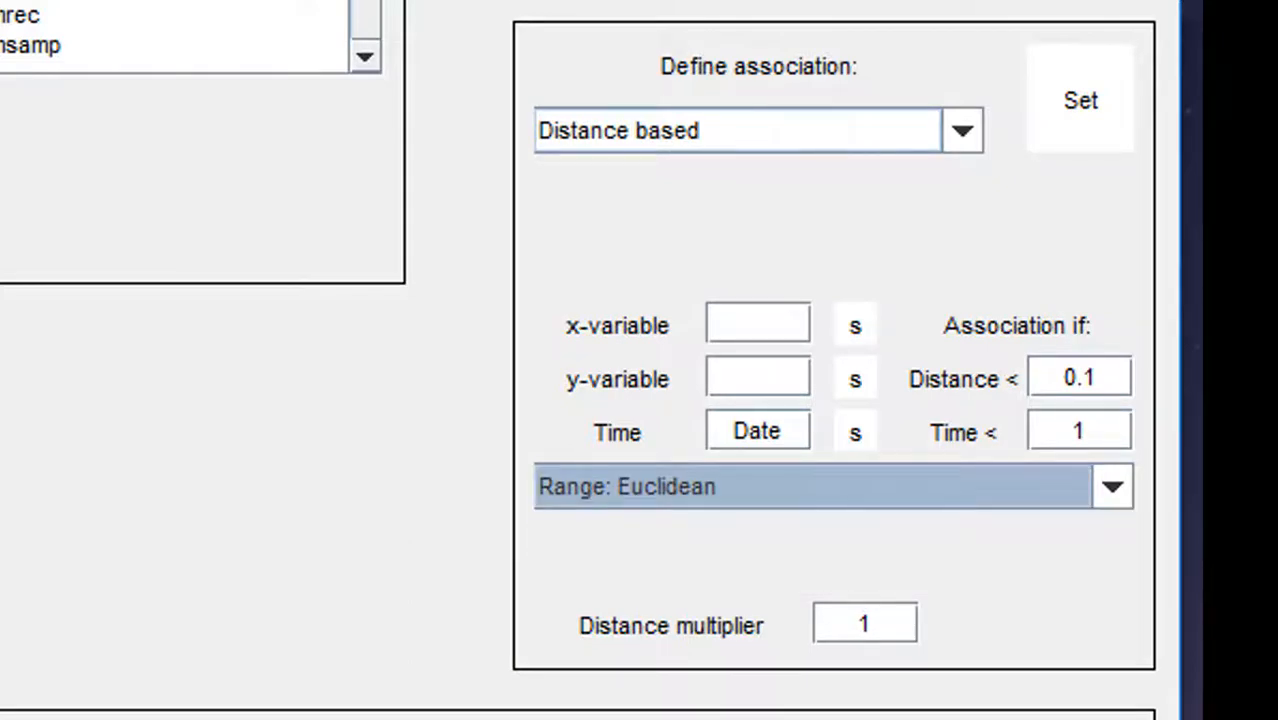
click(964, 130)
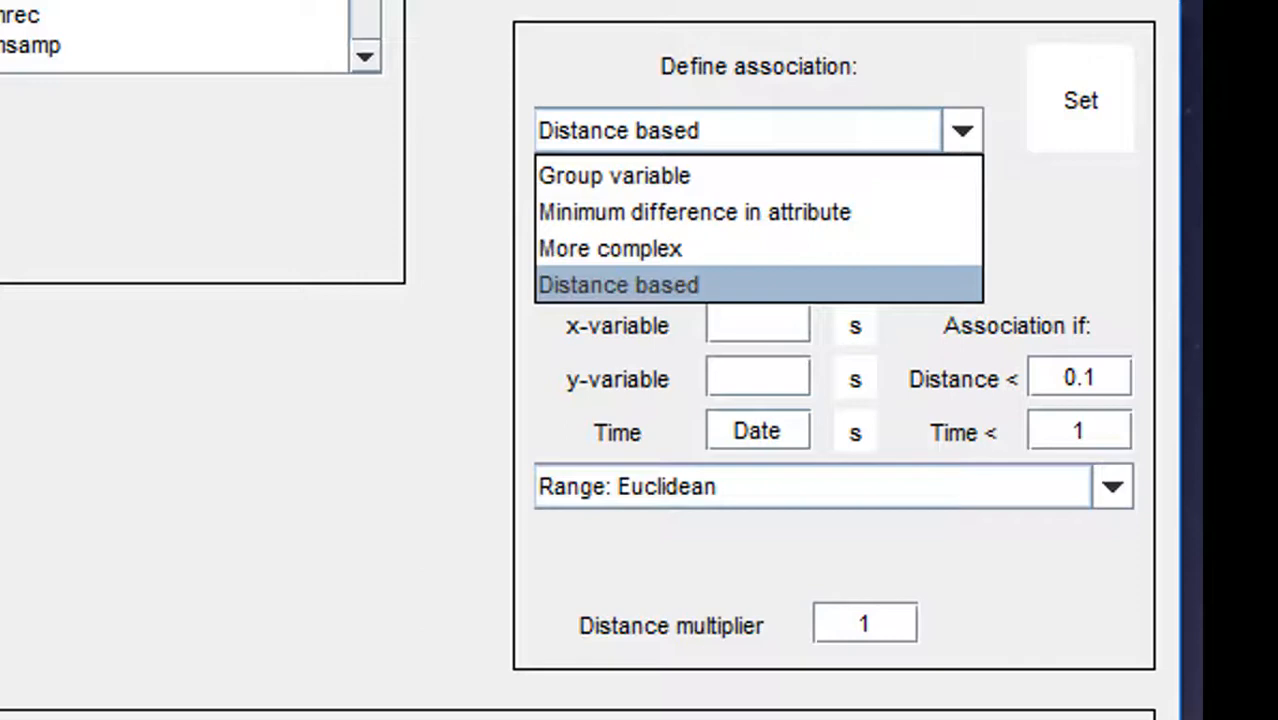
click(614, 176)
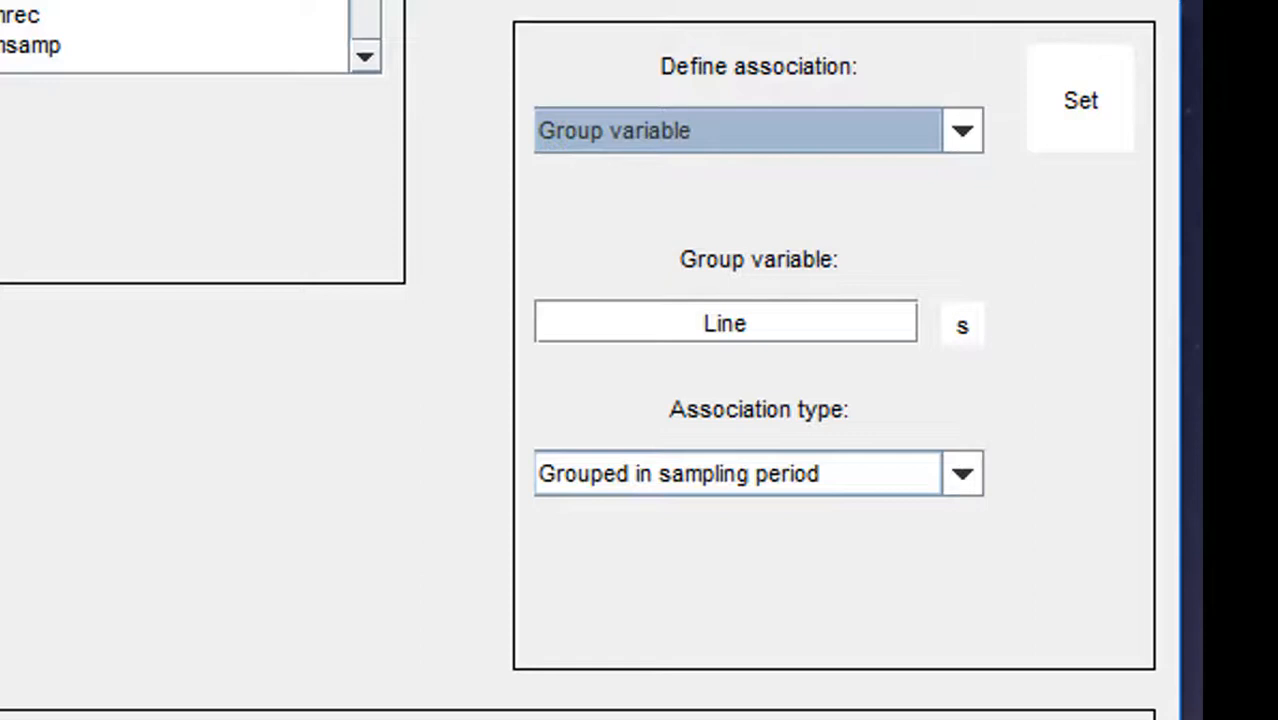
click(962, 474)
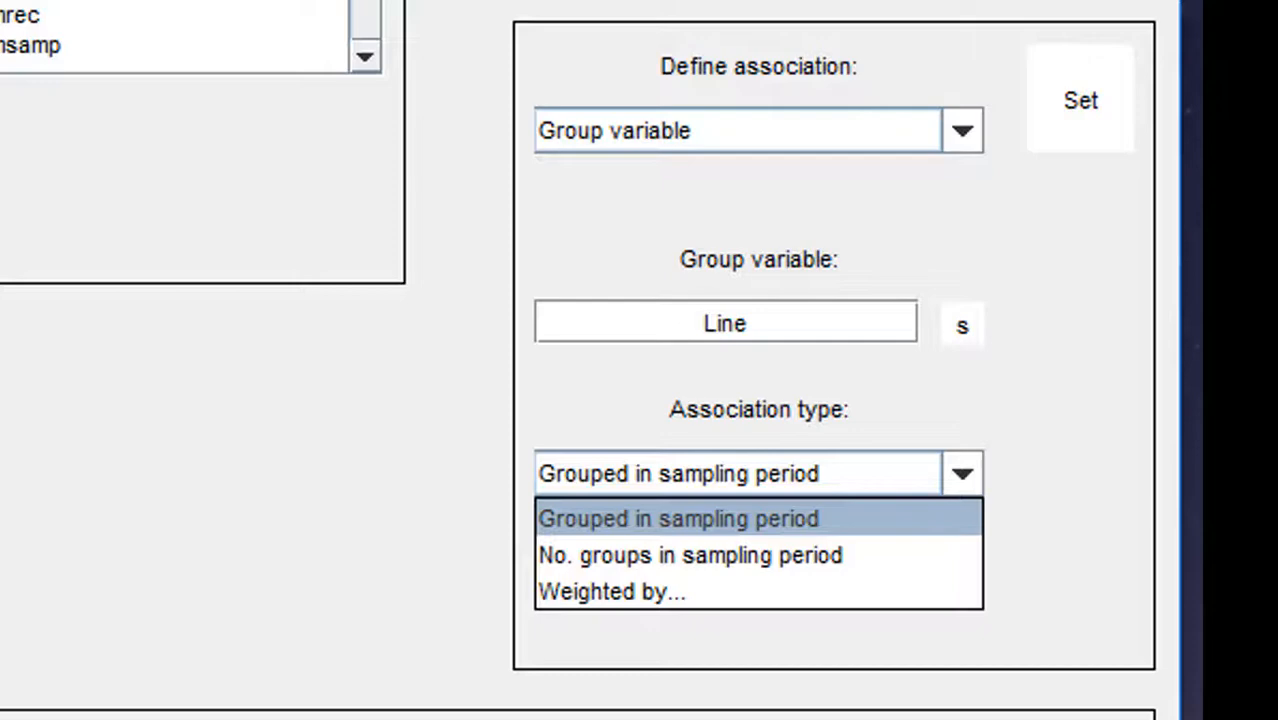
Try the No. groups and Weighted association types, then settle on Grouped in sampling period.
click(692, 556)
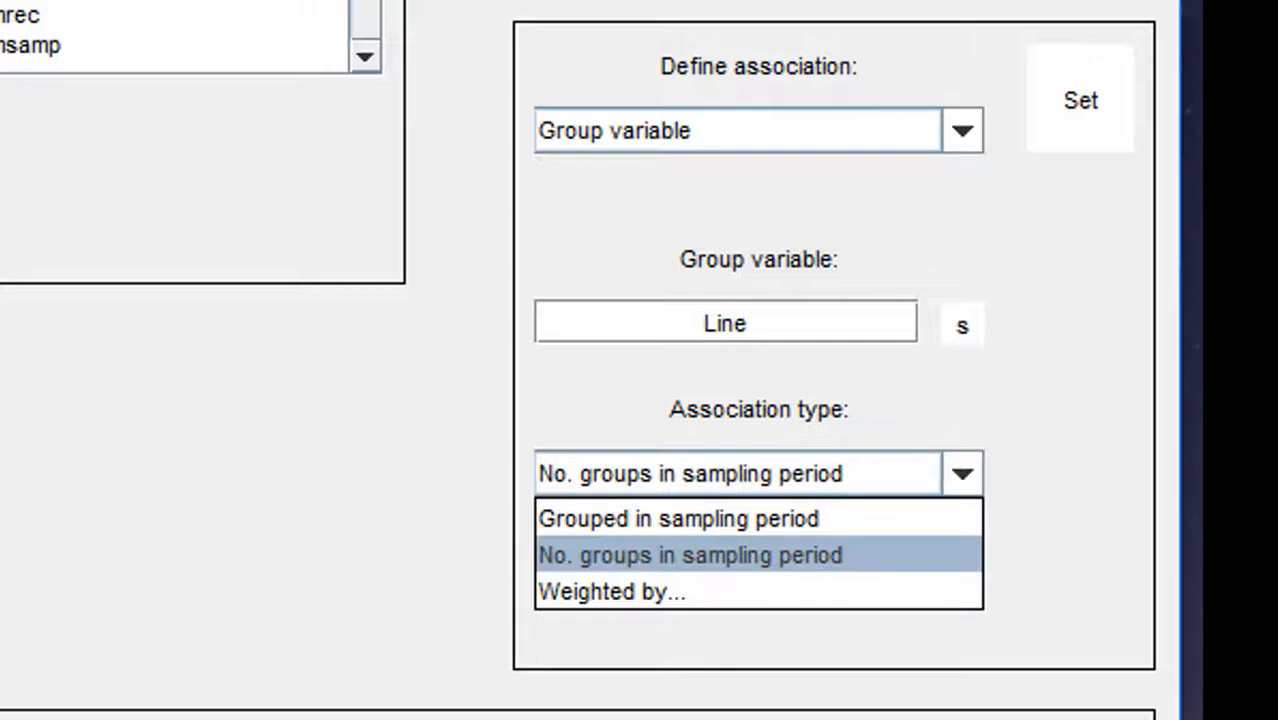
click(610, 592)
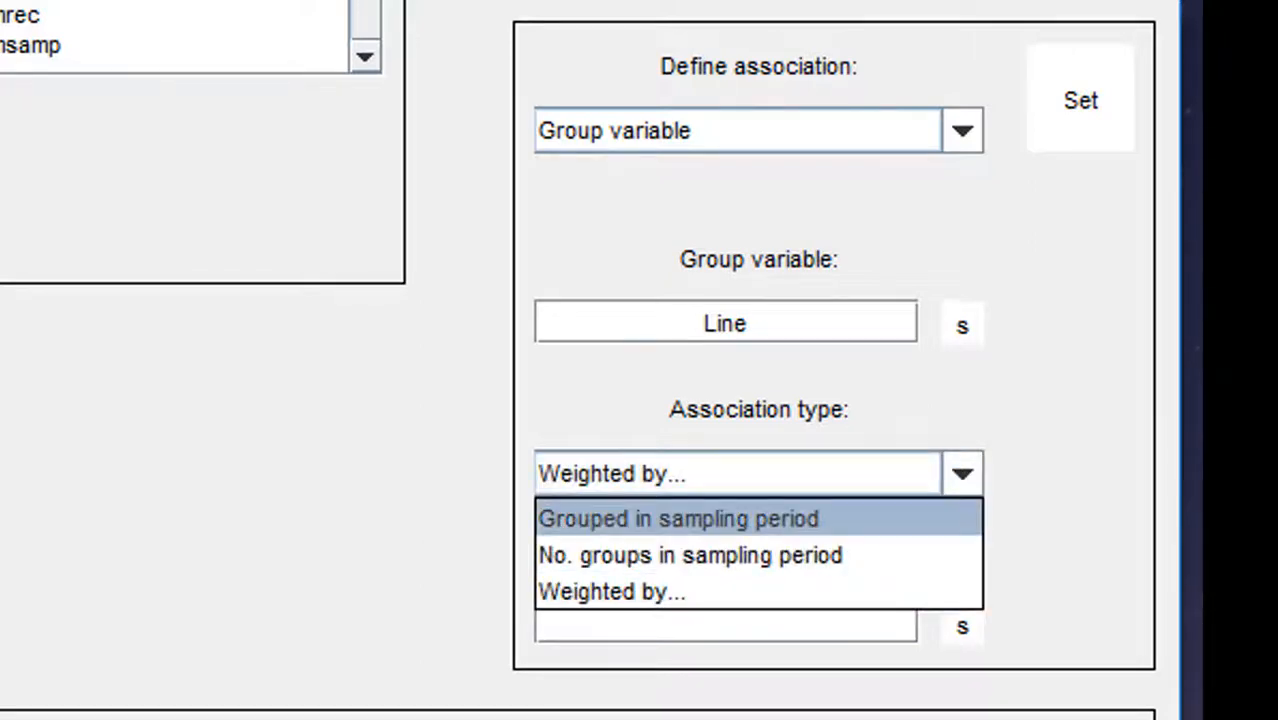
click(684, 518)
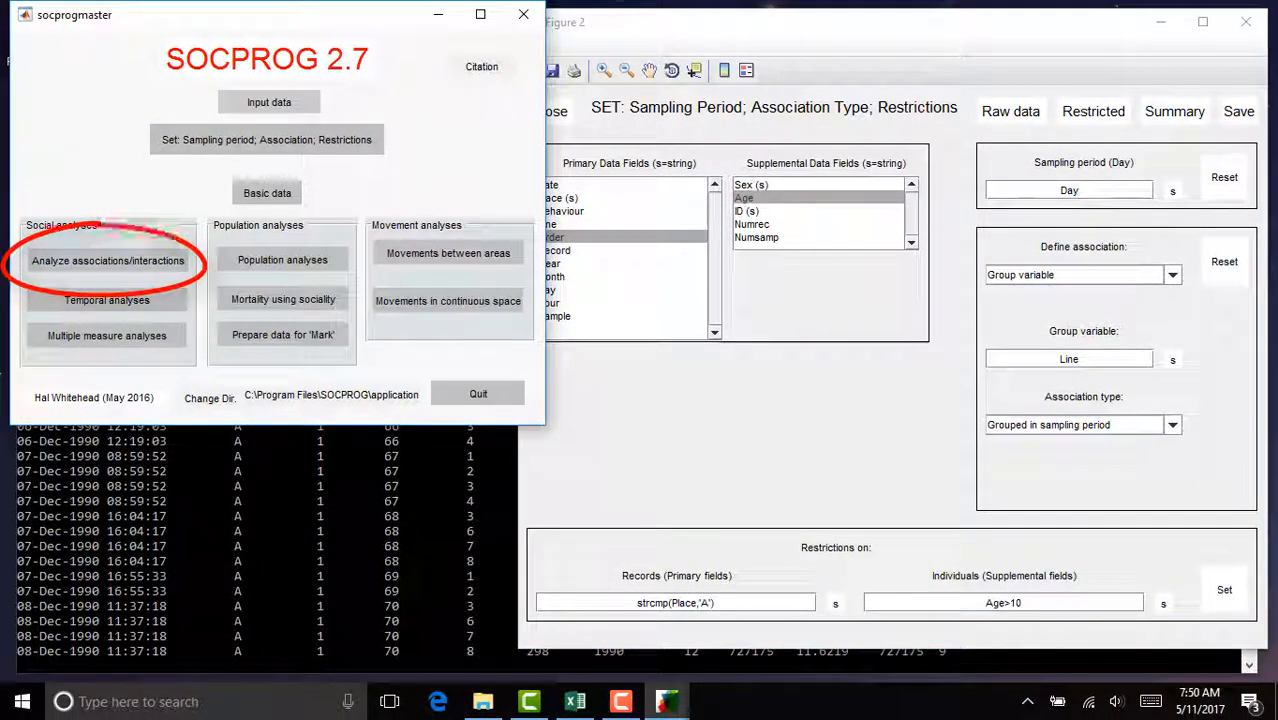
Attempt to analyse interactions and dismiss the linear-mode data refusal warning.
click(108, 260)
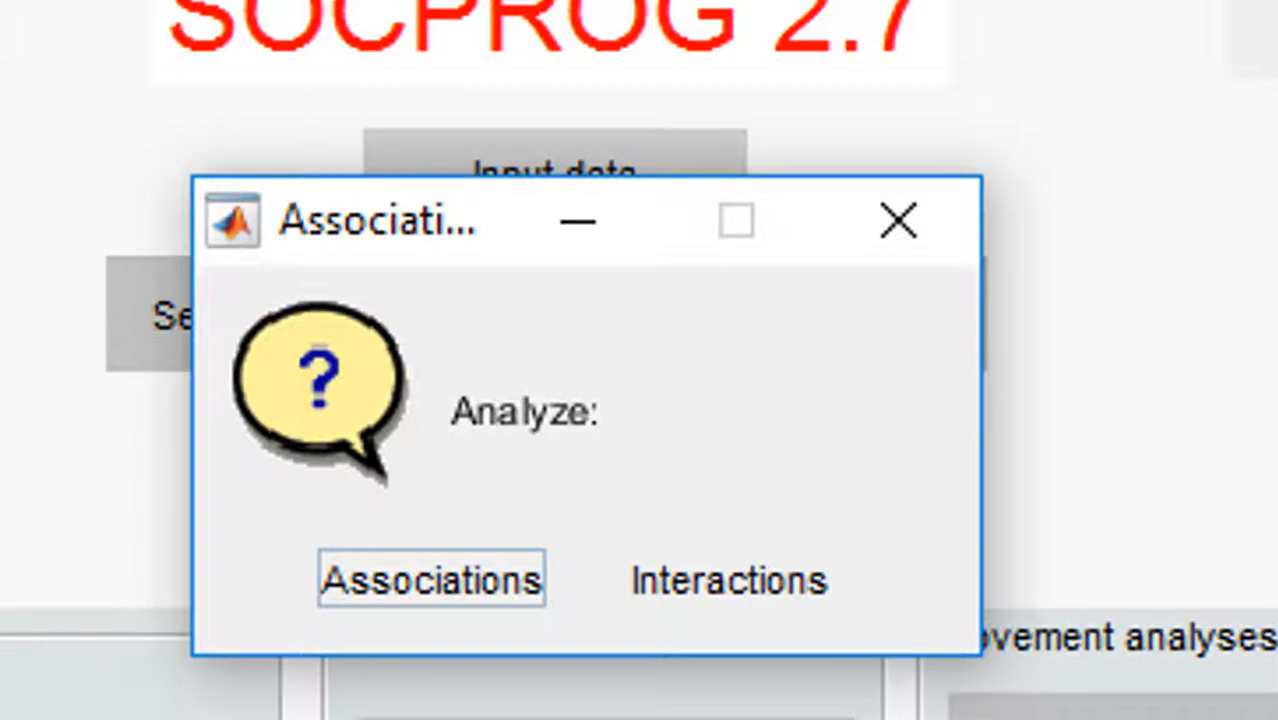
click(728, 580)
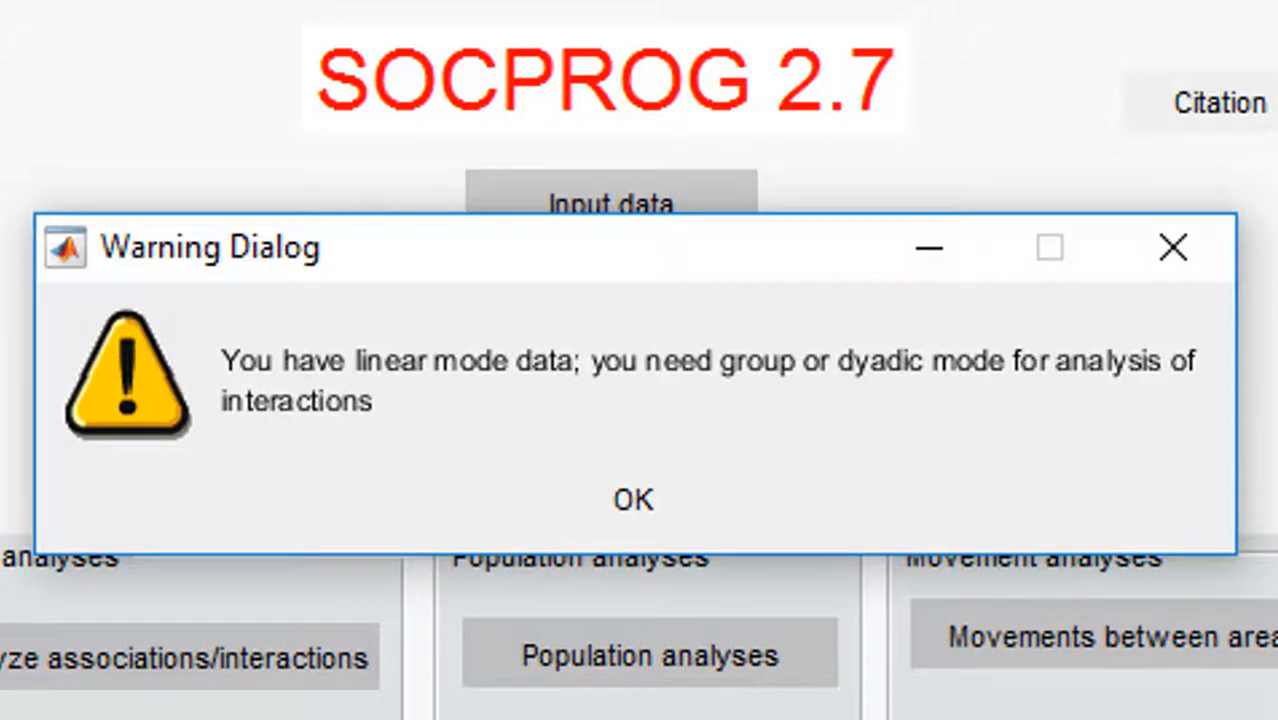
click(632, 500)
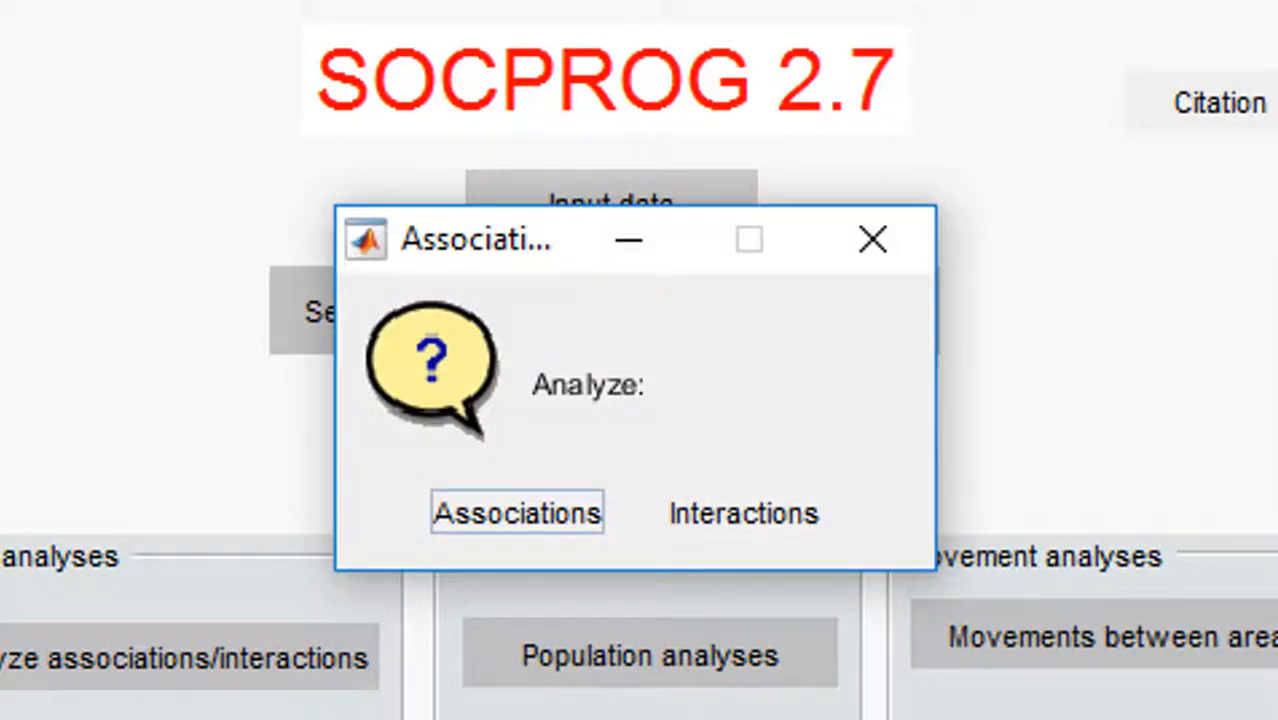
Choose associations and set the association index to Half weight.
click(512, 512)
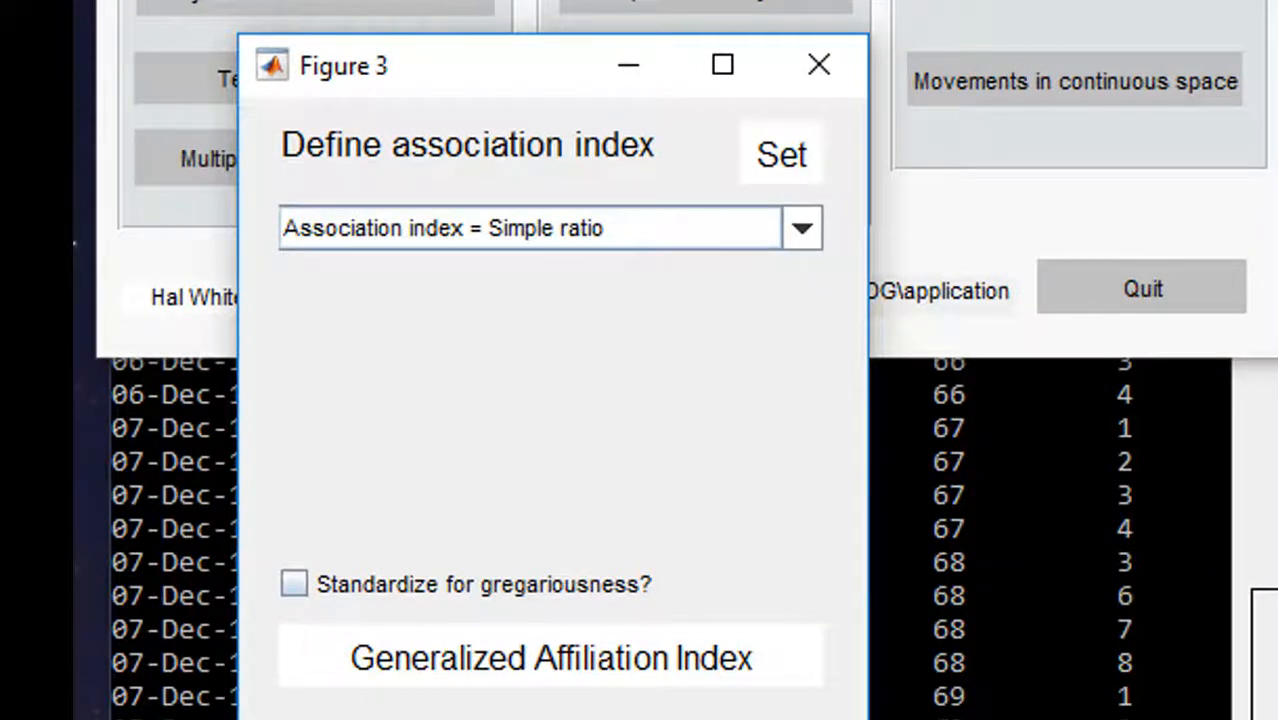
click(802, 228)
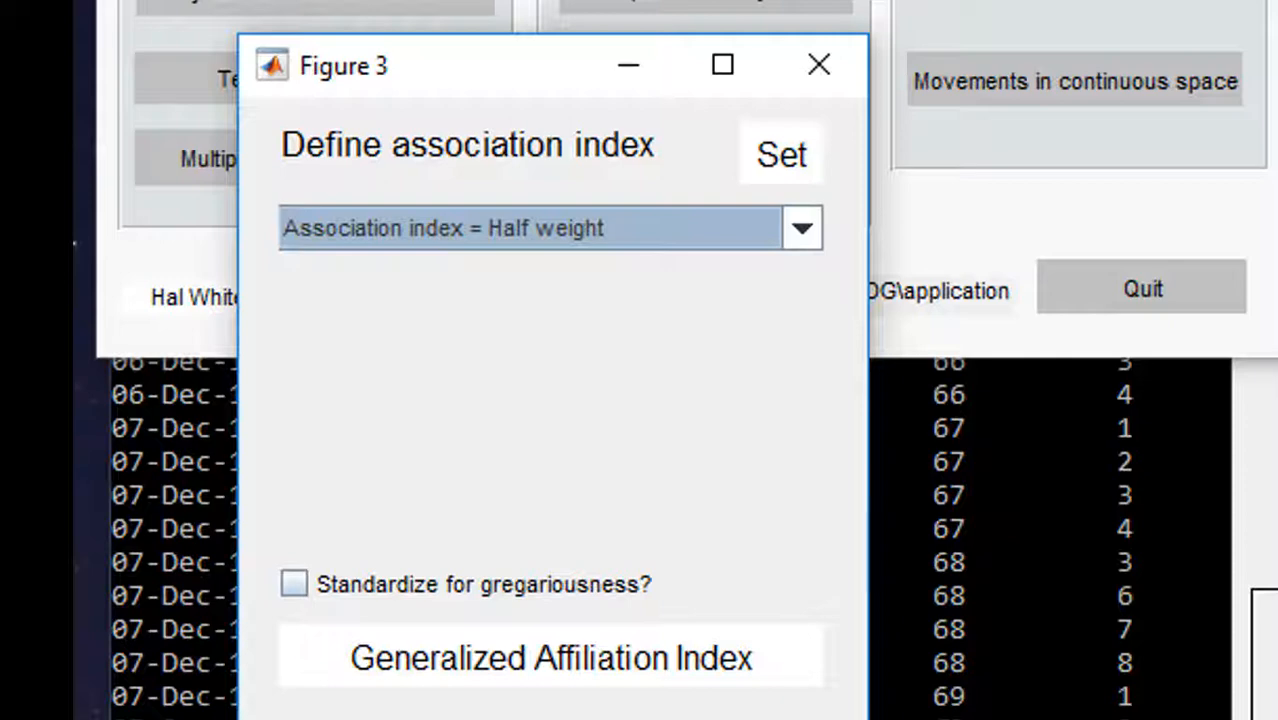
click(782, 152)
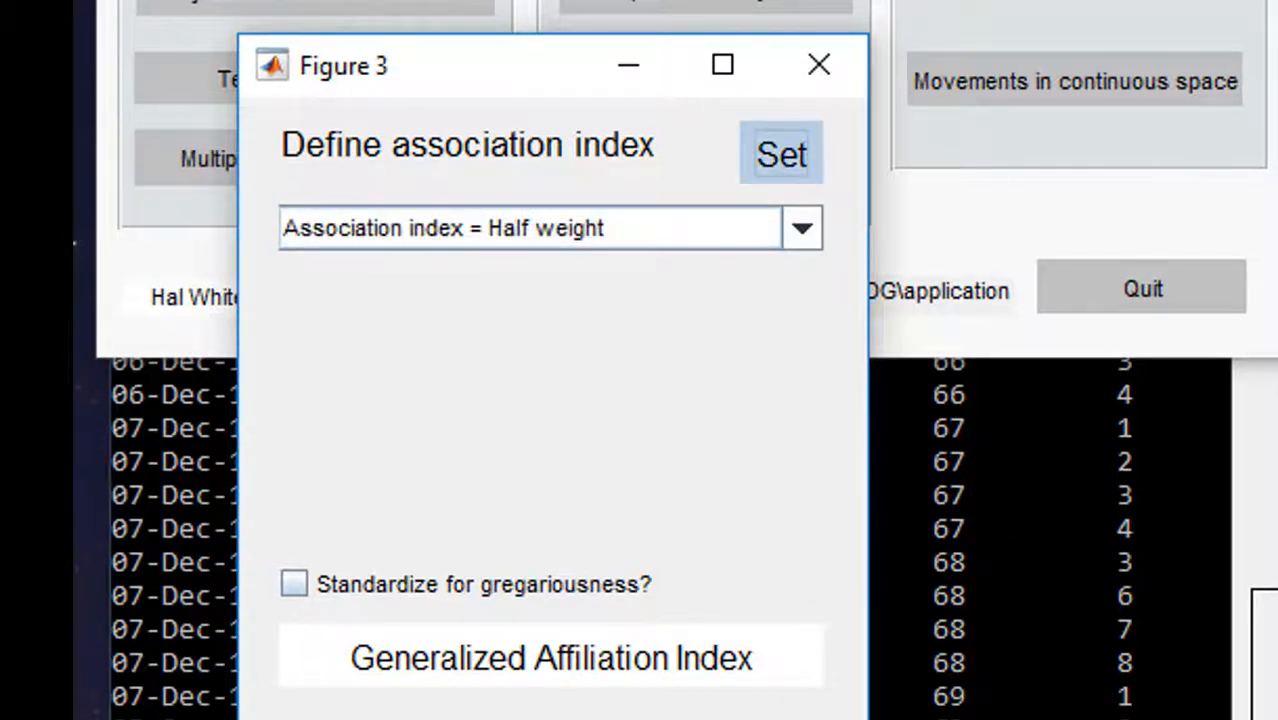